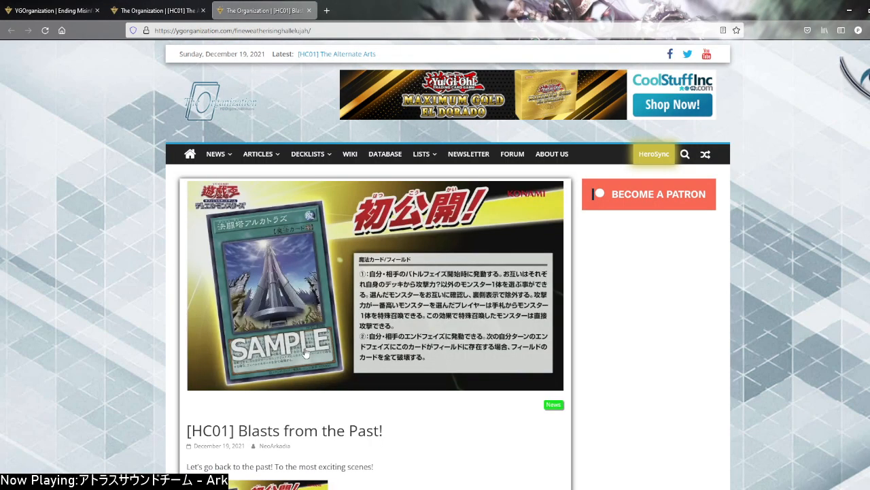
View the full-size Alternate Arts card image in its own tab
{"action": "scroll", "scroll_direction": "down", "scroll_amount": 3}
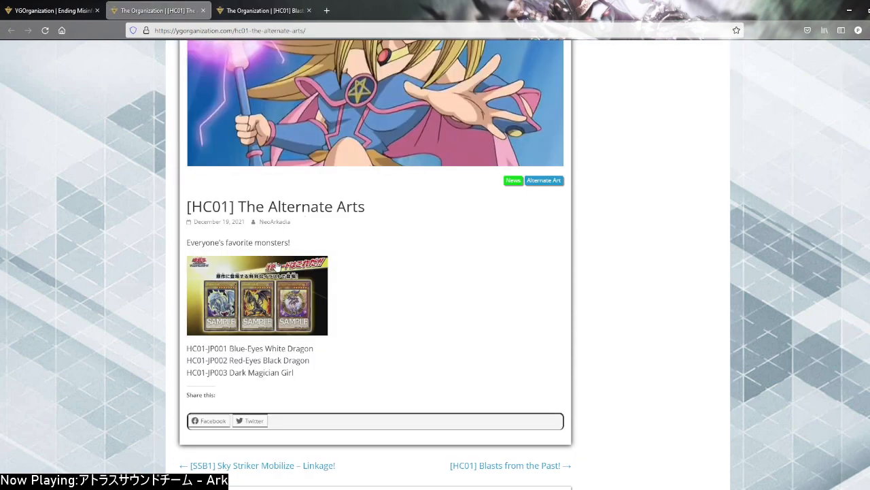
{"action": "left_click", "coordinate": [257, 293]}
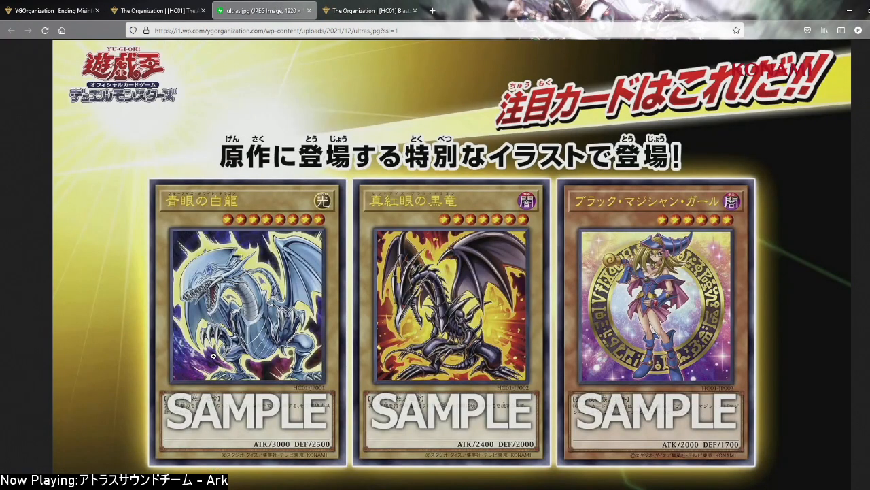
{"action": "mouse_move", "coordinate": [185, 261]}
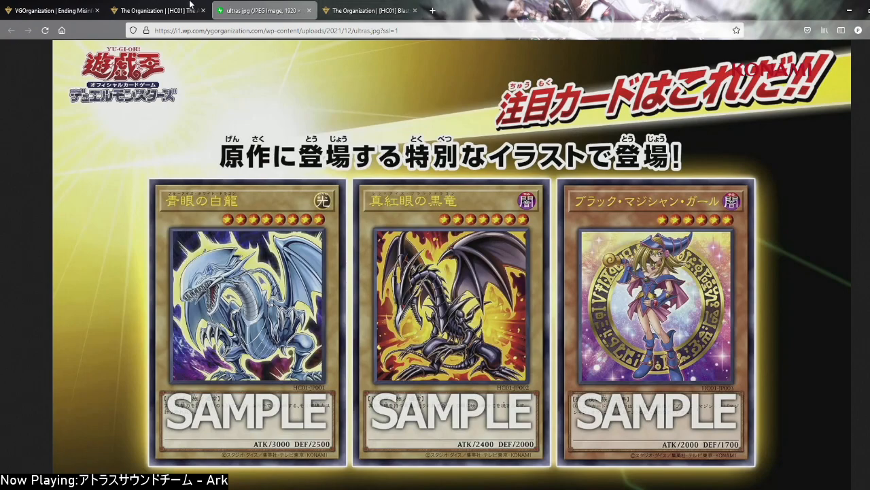
Close the Alternate Arts article and its card image tab, leaving Blasts from the Past showing
{"action": "left_click", "coordinate": [156, 11]}
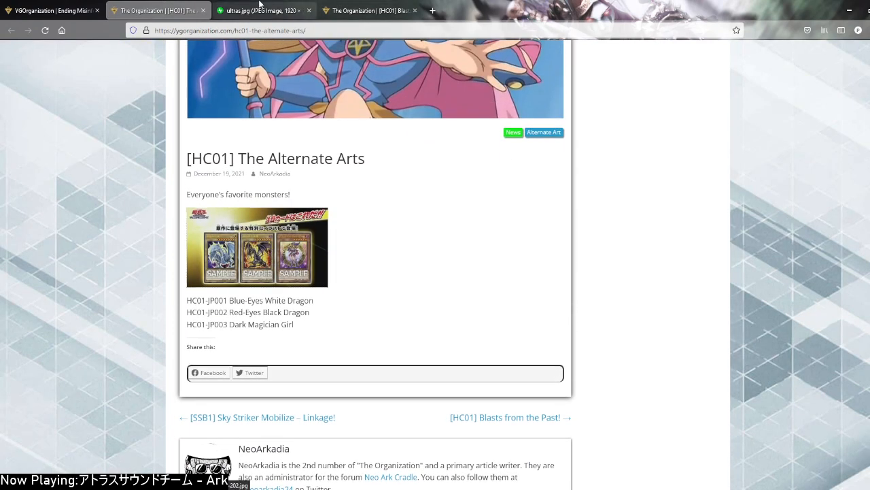
{"action": "left_click", "coordinate": [259, 11]}
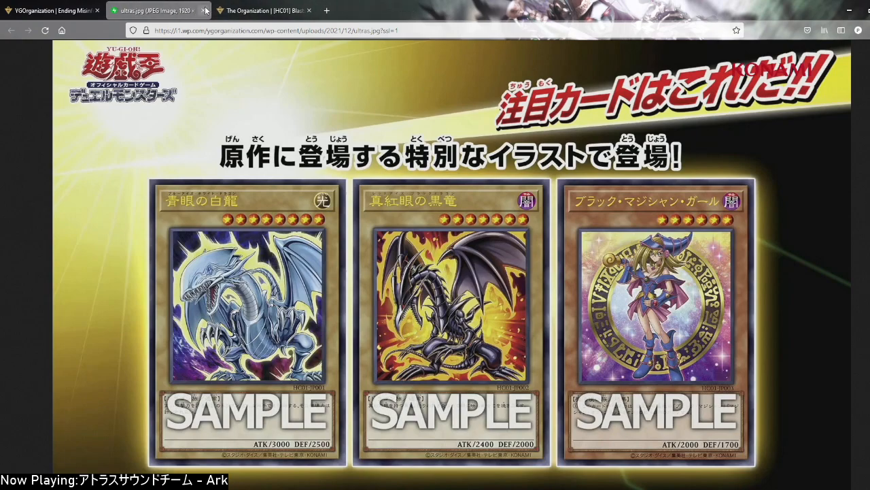
{"action": "left_click", "coordinate": [204, 11]}
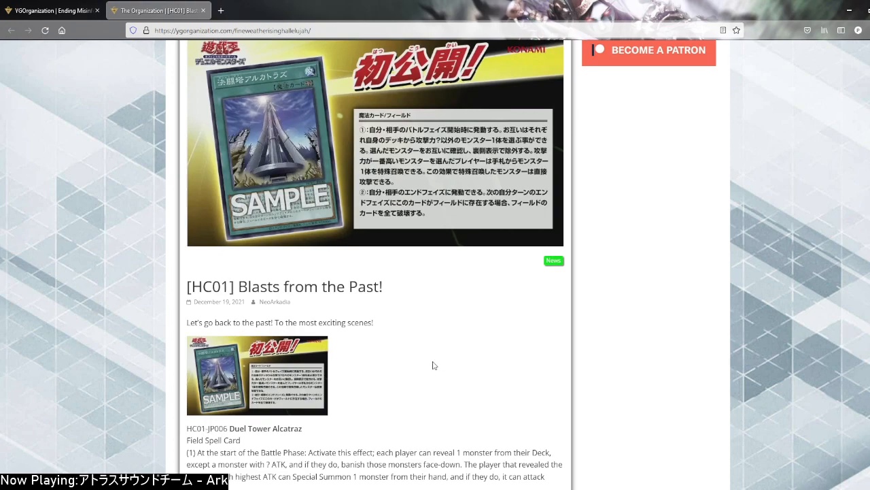
View the full-size Duel Tower Alcatraz card image, then return to the article
{"action": "scroll", "scroll_direction": "down", "scroll_amount": 3}
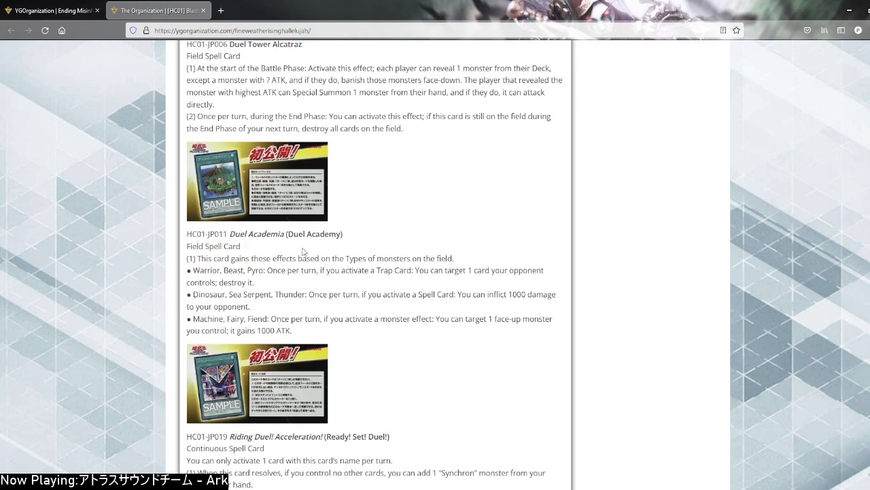
{"action": "scroll", "scroll_direction": "down", "scroll_amount": 3}
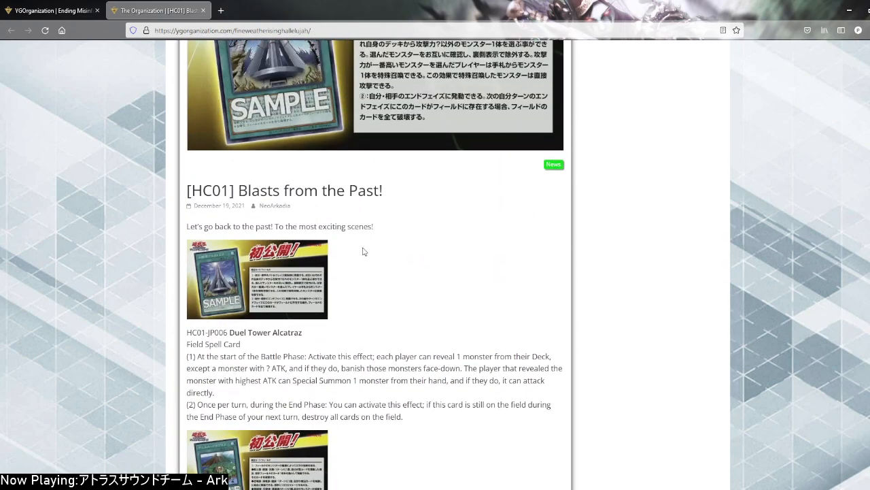
{"action": "left_click", "coordinate": [257, 278]}
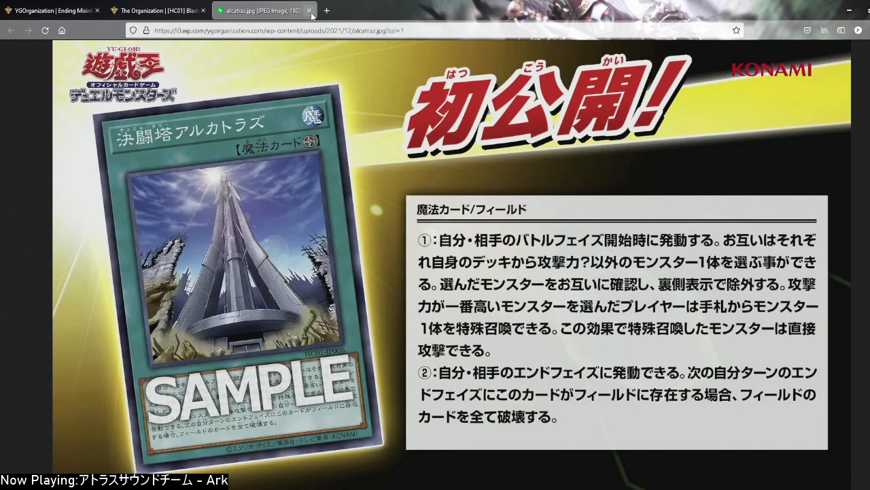
{"action": "left_click", "coordinate": [312, 11]}
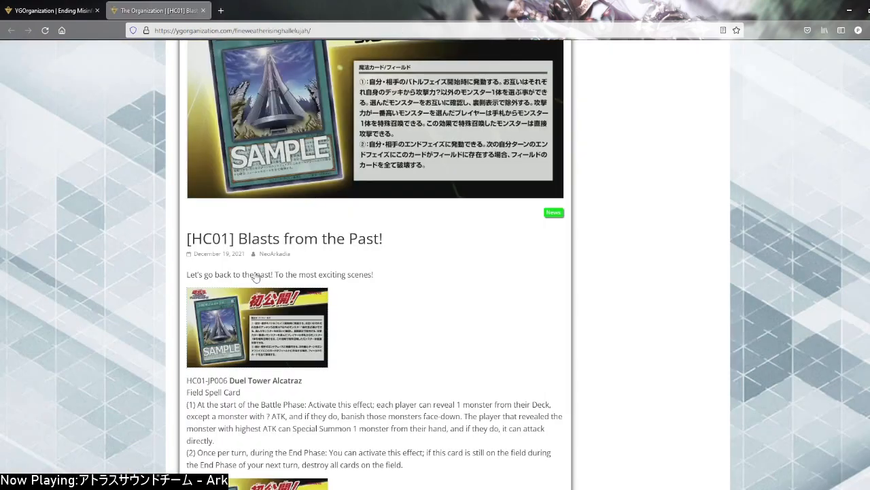
Highlight Duel Tower Alcatraz's two effect paragraphs and continue toward Duel Academia
{"action": "scroll", "scroll_direction": "down", "scroll_amount": 3}
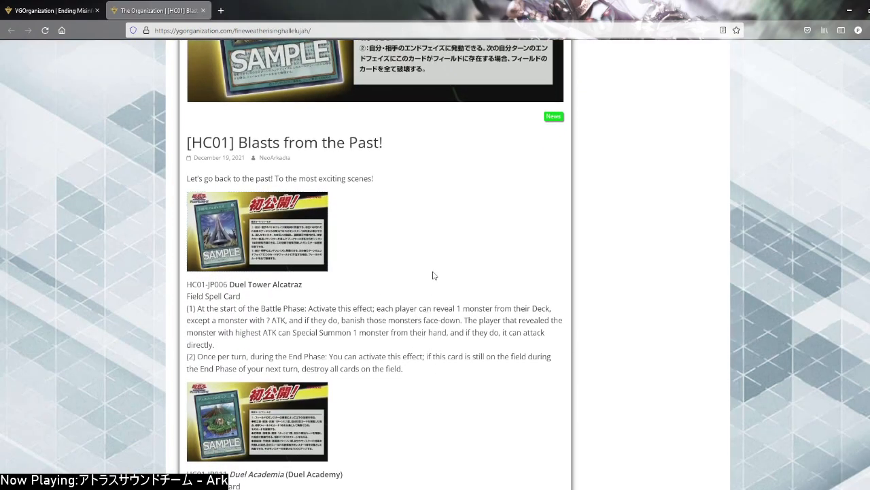
{"action": "mouse_move", "coordinate": [397, 272]}
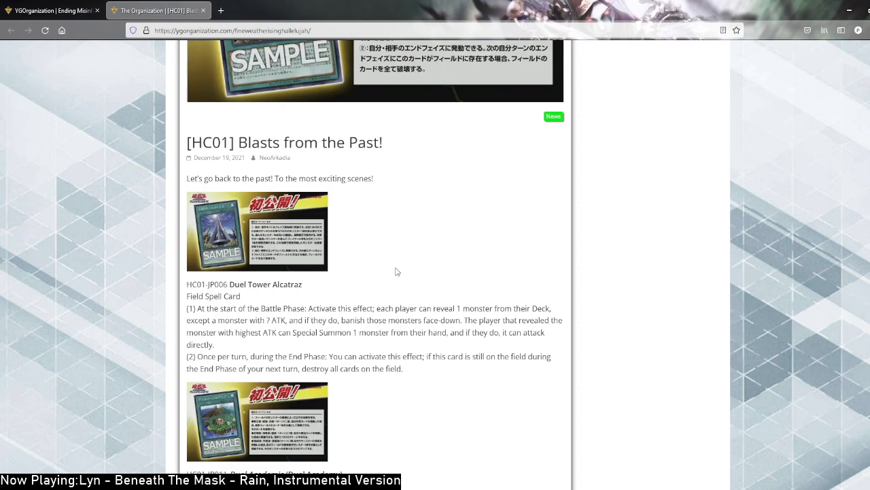
{"action": "mouse_move", "coordinate": [264, 297]}
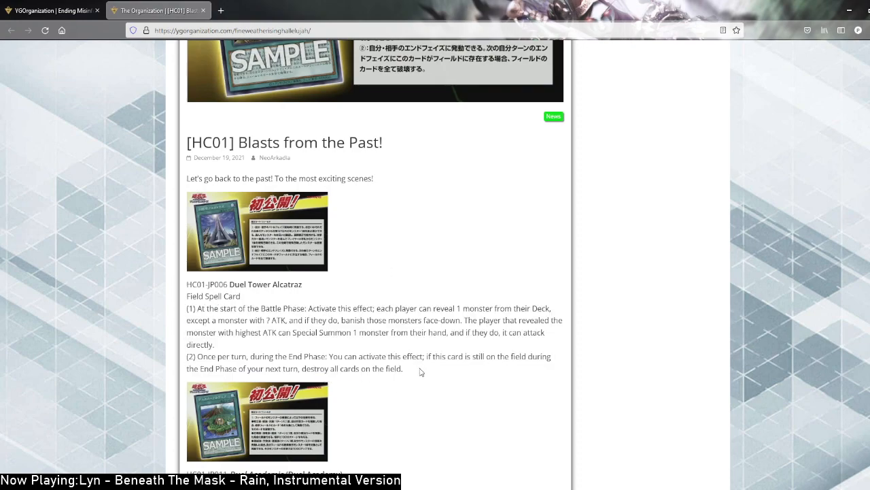
{"action": "left_click_drag", "start_coordinate": [188, 307], "coordinate": [403, 368]}
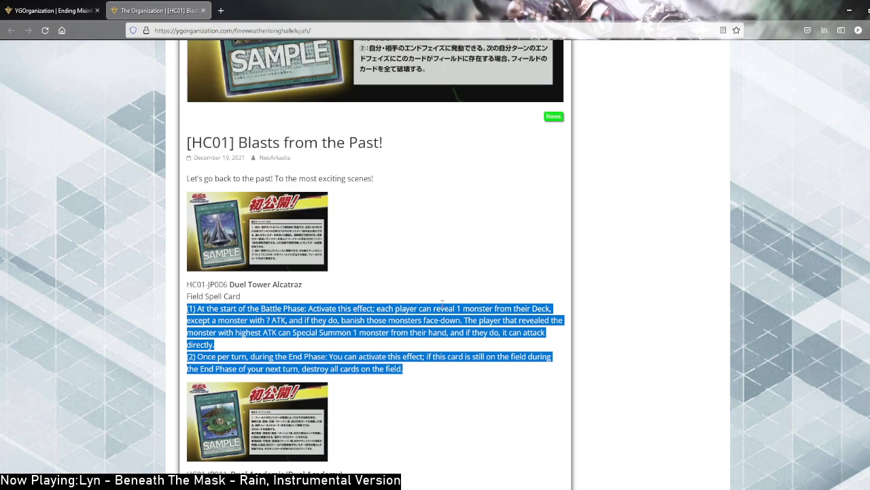
{"action": "scroll", "scroll_direction": "down", "scroll_amount": 3}
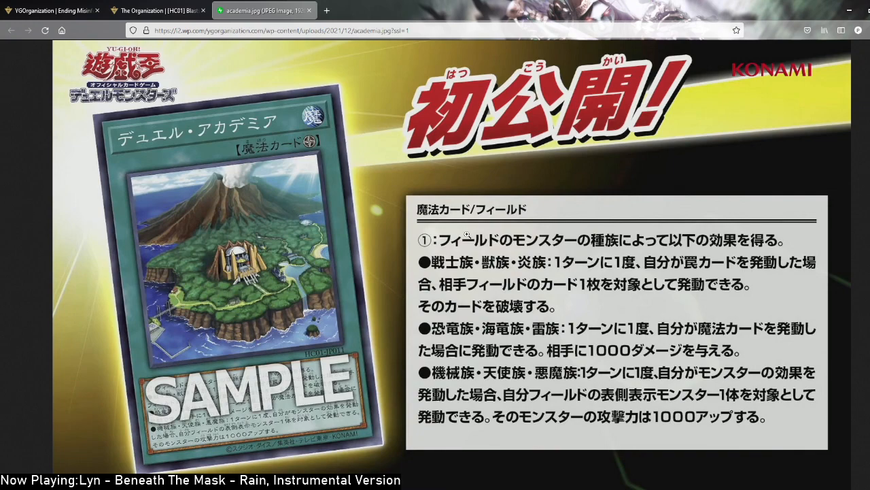
{"action": "mouse_move", "coordinate": [386, 221]}
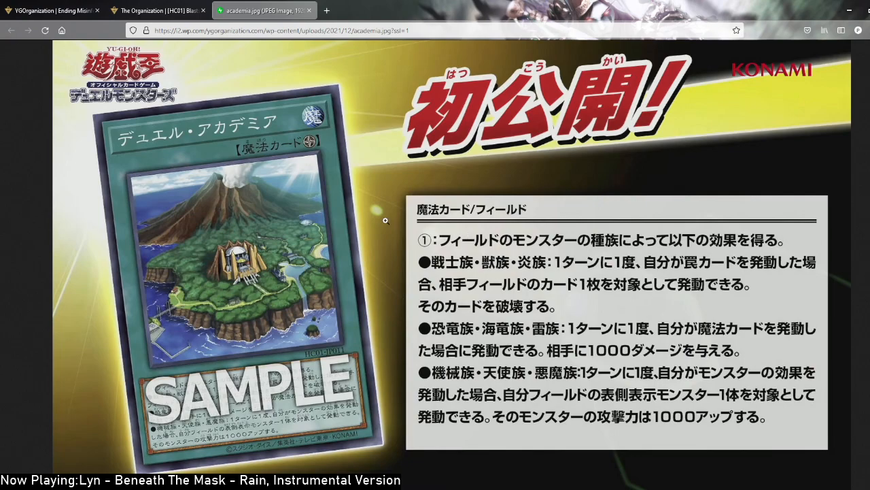
{"action": "mouse_move", "coordinate": [306, 10]}
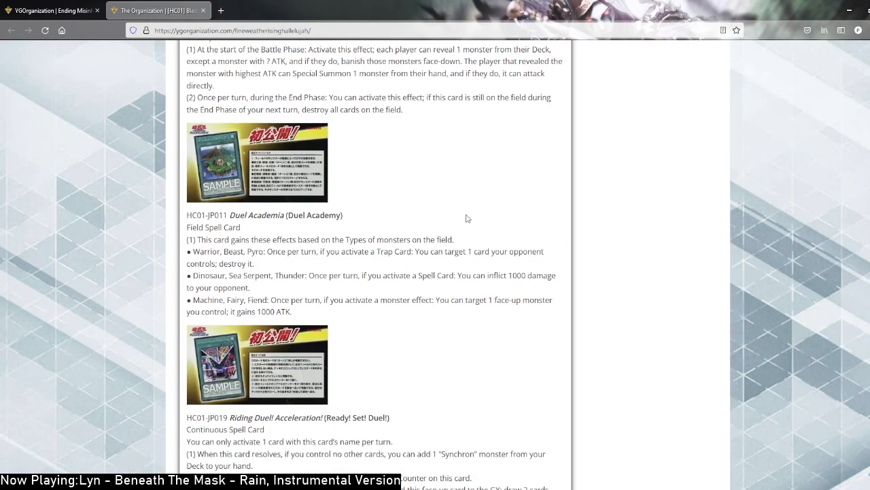
{"action": "scroll", "scroll_direction": "down", "scroll_amount": 3}
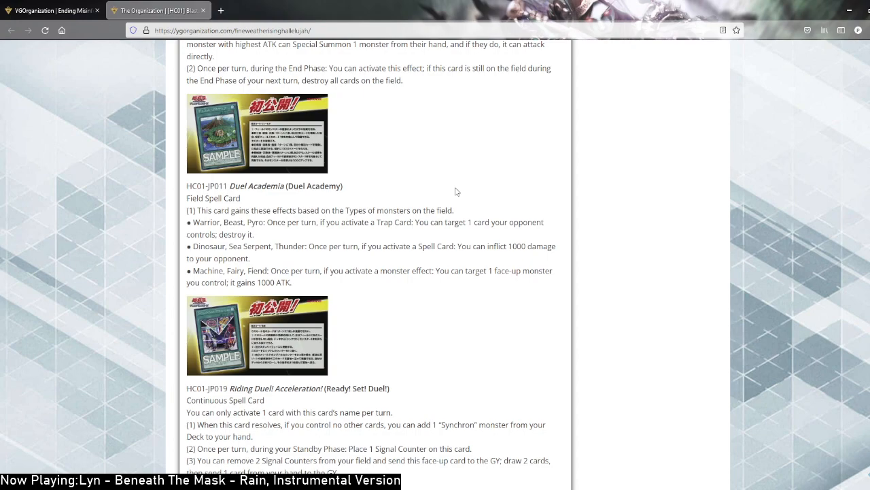
{"action": "mouse_move", "coordinate": [398, 147]}
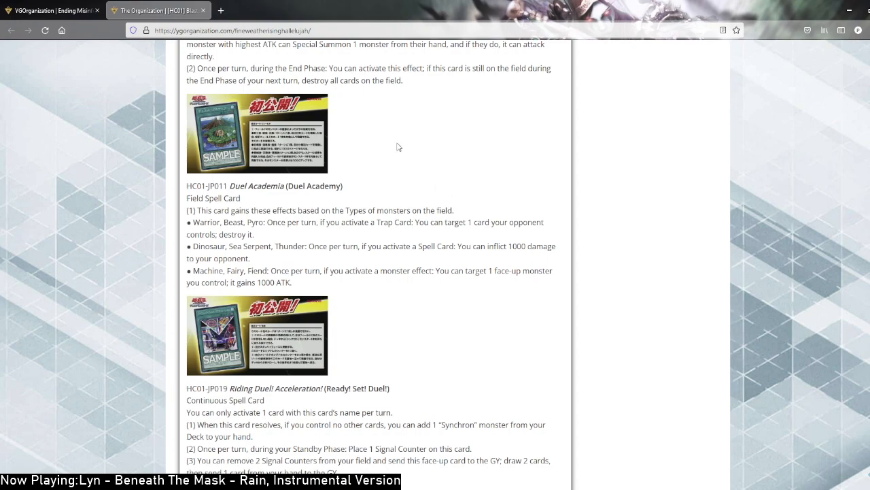
Highlight Duel Academia's Pyro effect line, then the Dinosaur/Sea Serpent/Thunder line
{"action": "double_click", "coordinate": [254, 223]}
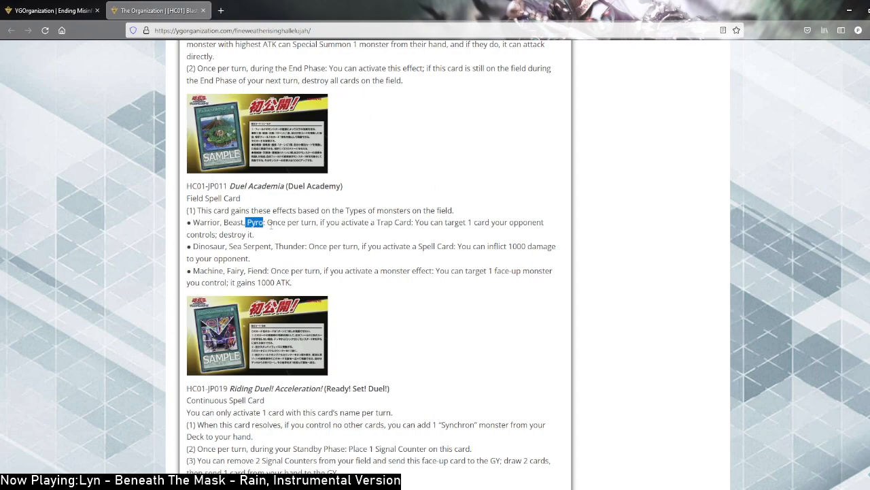
{"action": "left_click_drag", "start_coordinate": [265, 223], "coordinate": [255, 234]}
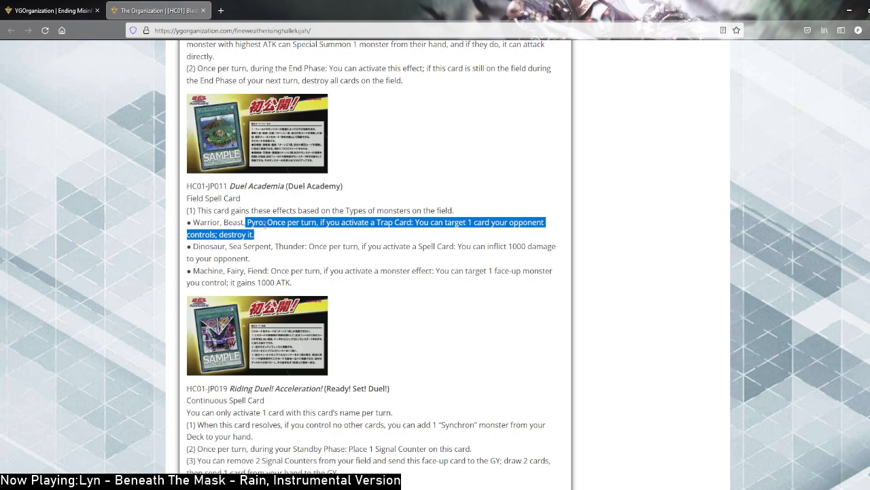
{"action": "left_click", "coordinate": [313, 235]}
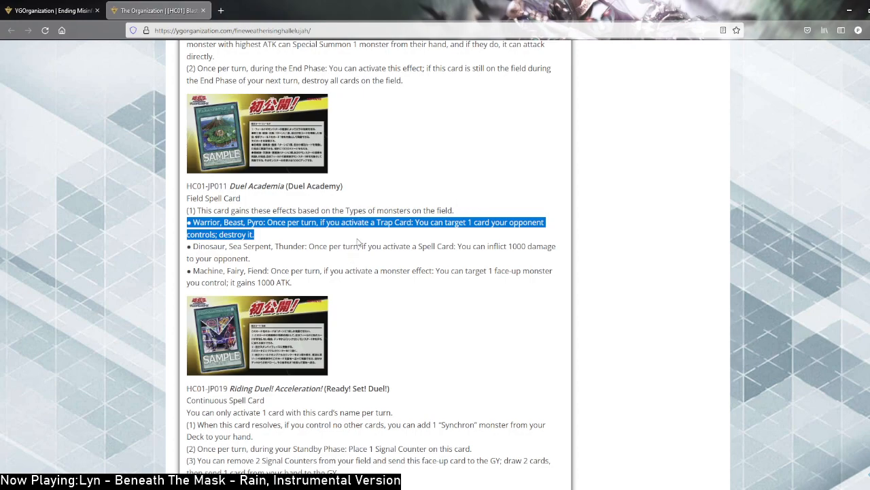
{"action": "mouse_move", "coordinate": [500, 215]}
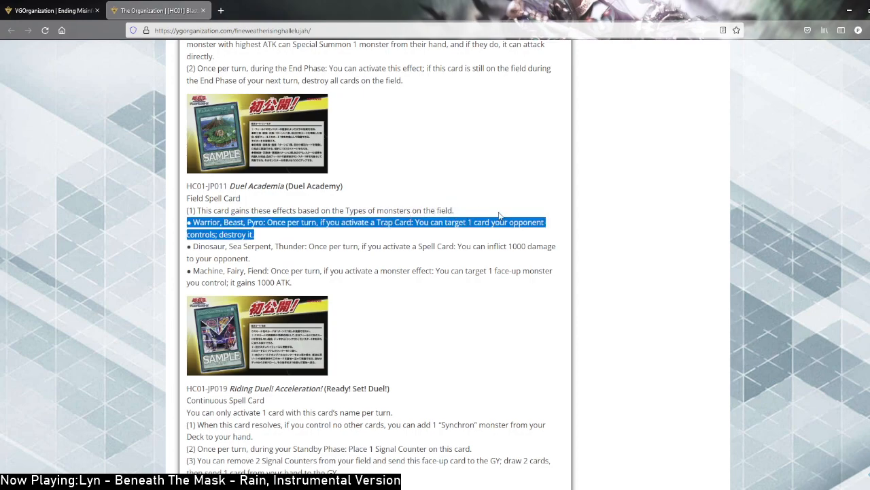
{"action": "mouse_move", "coordinate": [495, 209]}
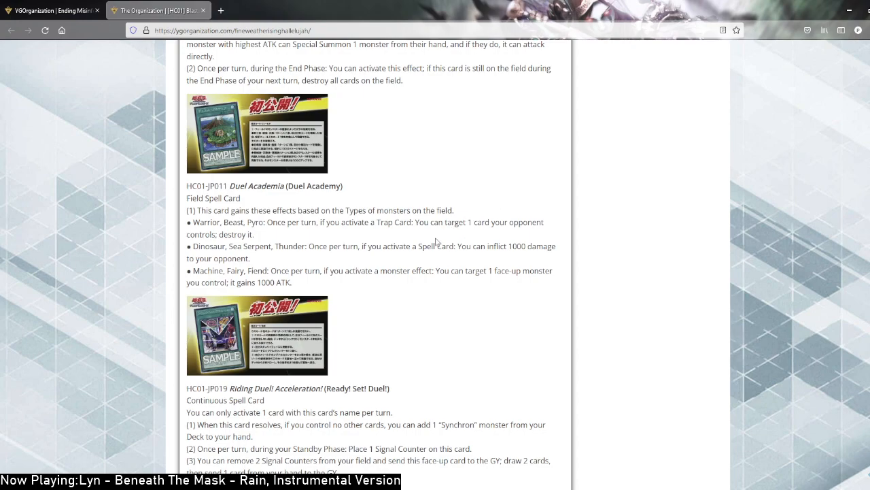
{"action": "left_click_drag", "start_coordinate": [188, 246], "coordinate": [250, 258]}
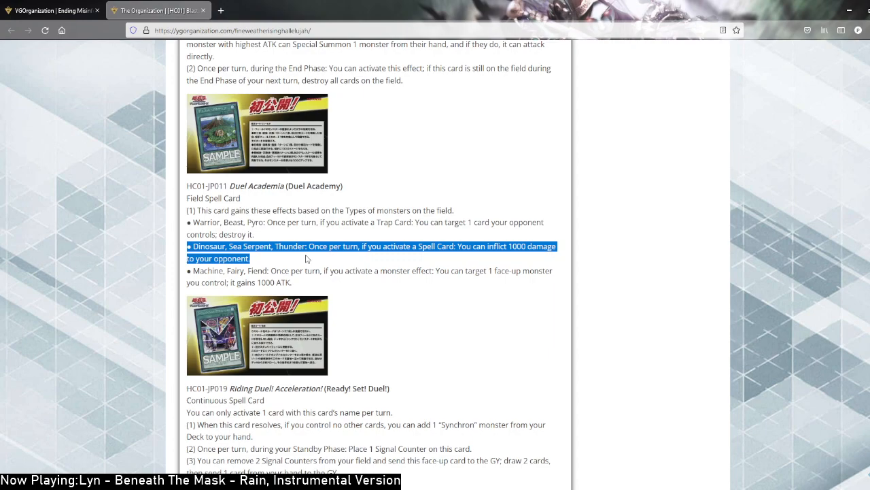
Clear the Dinosaur highlight, highlight the Warrior/Beast/Pyro line, and move toward Riding Duel! Acceleration!
{"action": "left_click", "coordinate": [280, 238]}
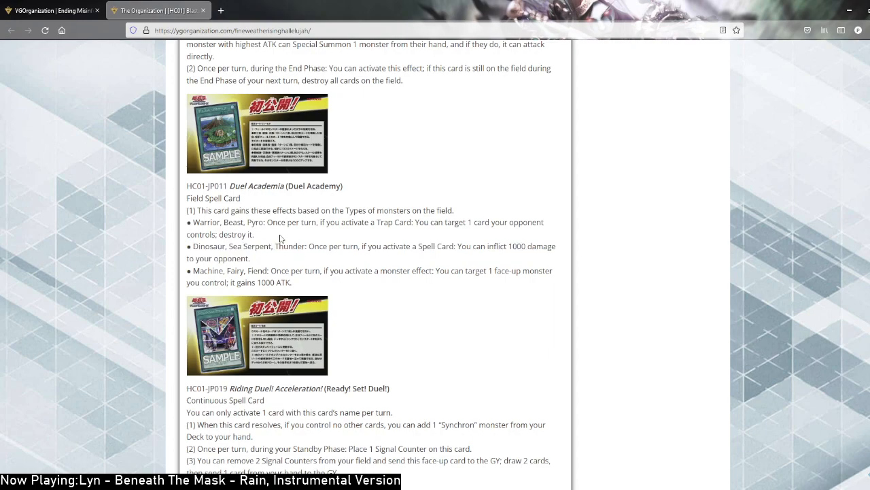
{"action": "left_click_drag", "start_coordinate": [248, 223], "coordinate": [256, 234]}
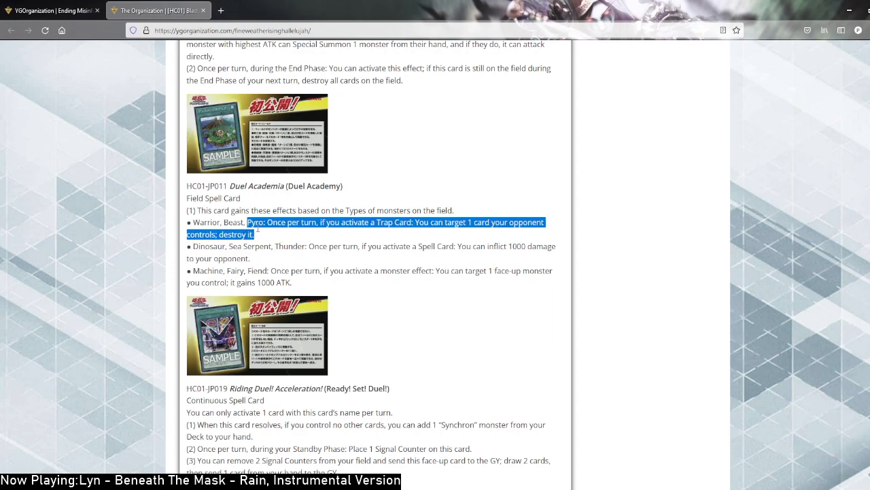
{"action": "scroll", "scroll_direction": "down", "scroll_amount": 3}
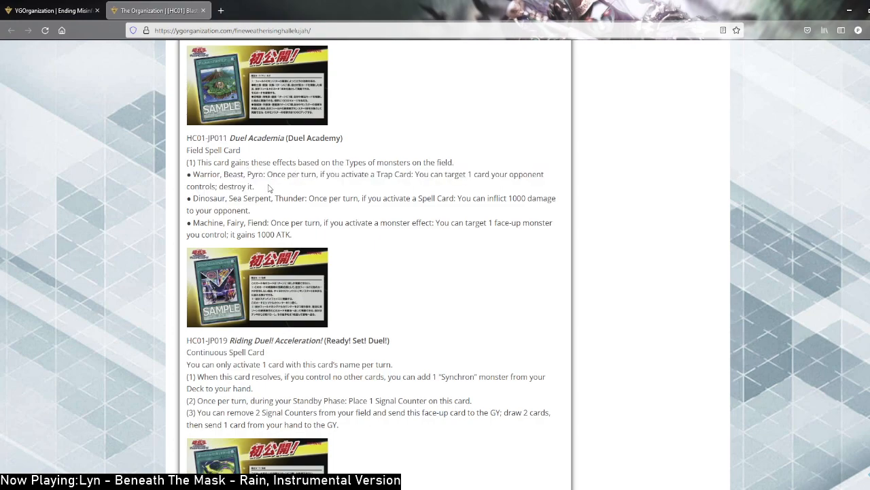
View the Riding Duel! Acceleration! card image separately and return to the article
{"action": "left_click_drag", "start_coordinate": [240, 174], "coordinate": [256, 187]}
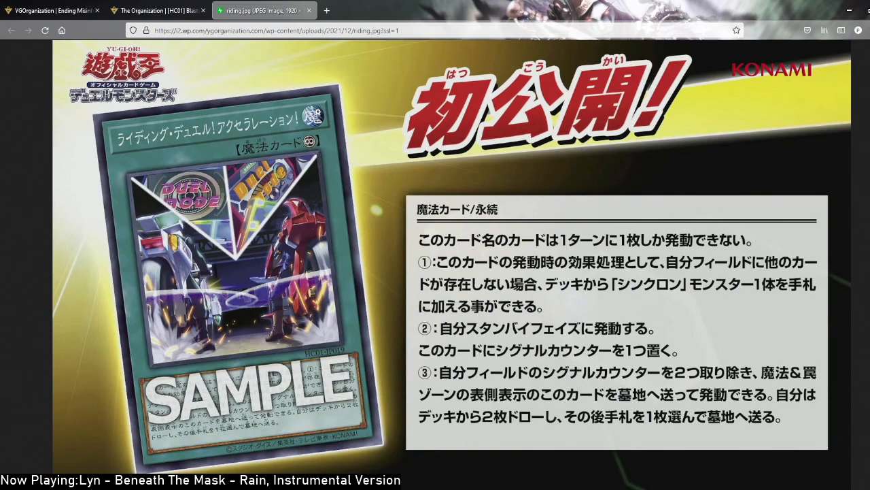
{"action": "mouse_move", "coordinate": [727, 324]}
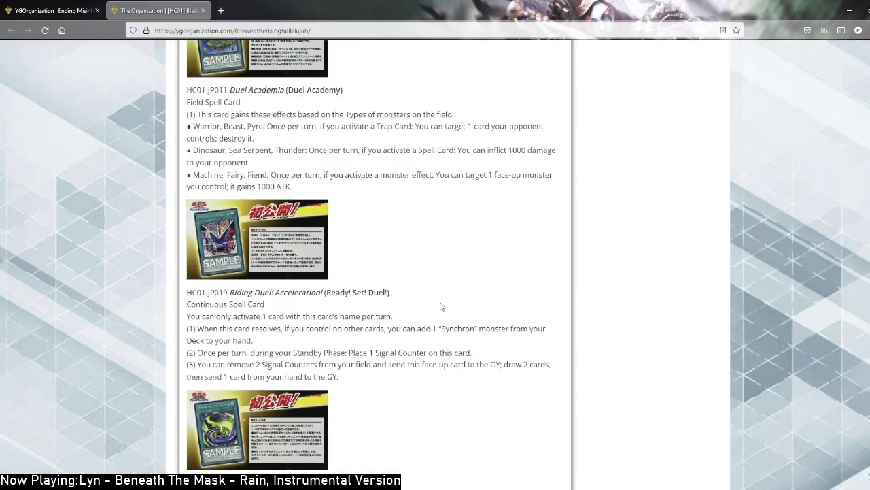
{"action": "mouse_move", "coordinate": [429, 312]}
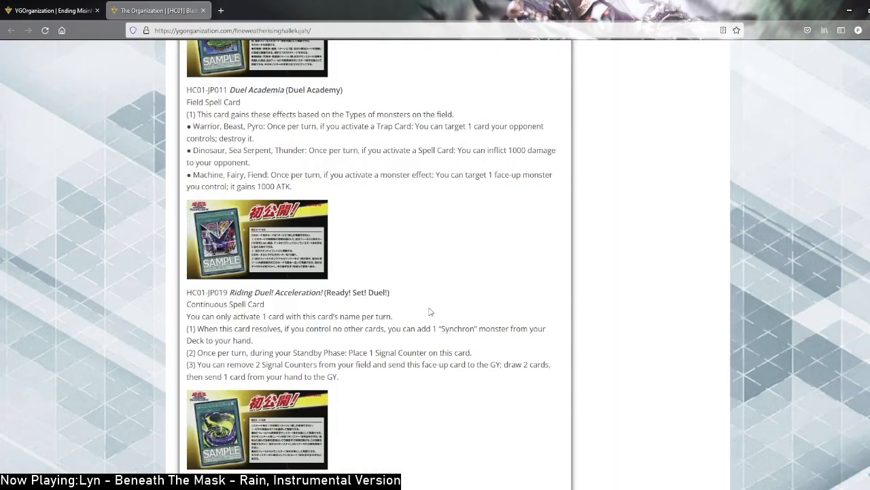
{"action": "double_click", "coordinate": [340, 291]}
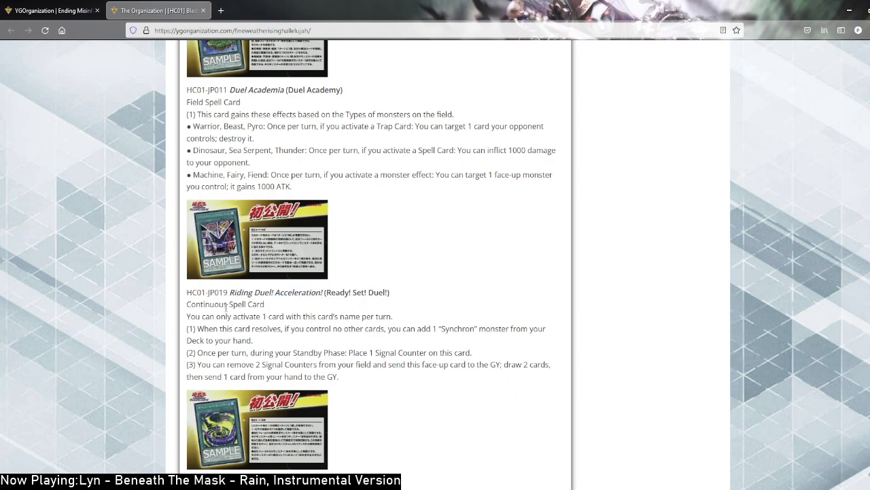
{"action": "scroll", "scroll_direction": "down", "scroll_amount": 3}
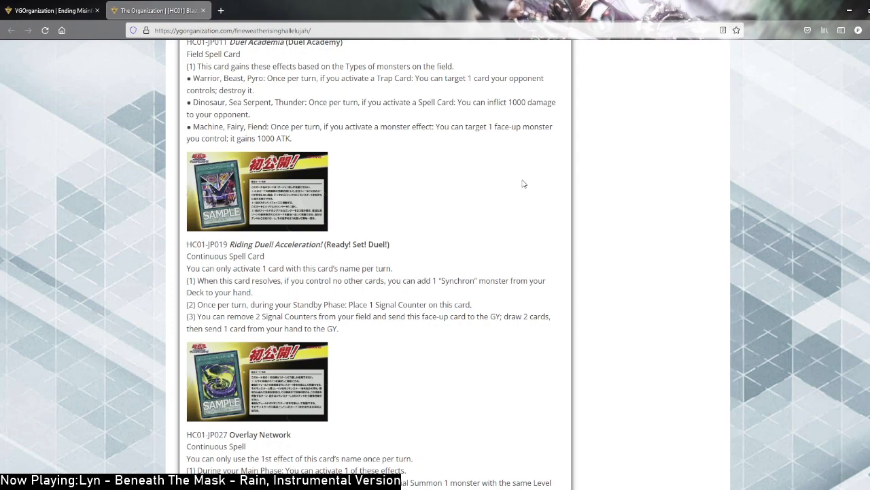
{"action": "scroll", "scroll_direction": "up", "scroll_amount": 3}
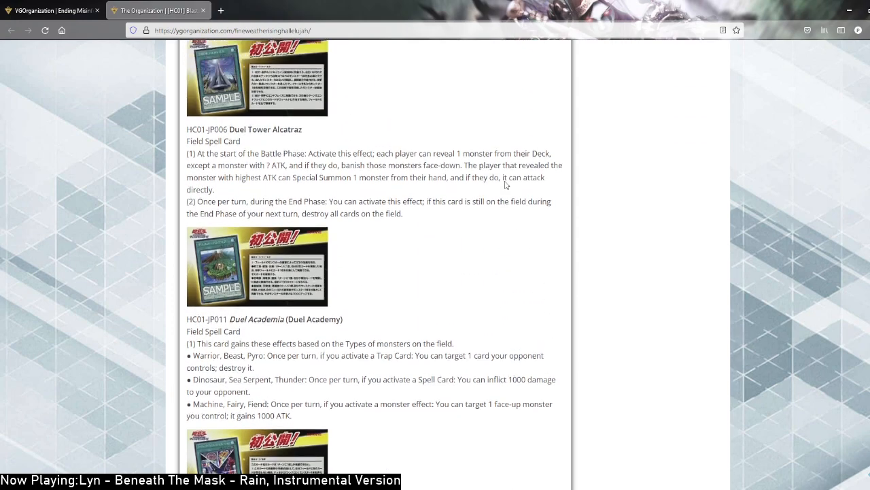
Highlight Riding Duel! Acceleration!'s first effect adding a Synchron monster from the Deck
{"action": "scroll", "scroll_direction": "down", "scroll_amount": 3}
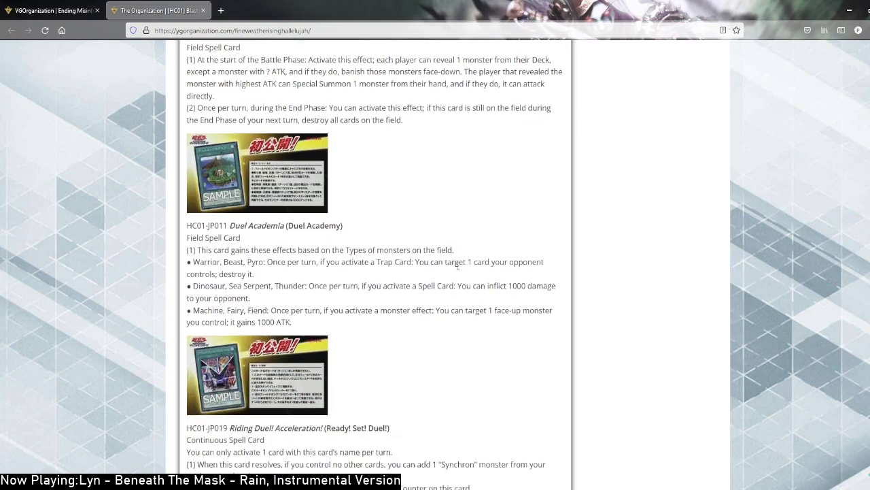
{"action": "scroll", "scroll_direction": "down", "scroll_amount": 3}
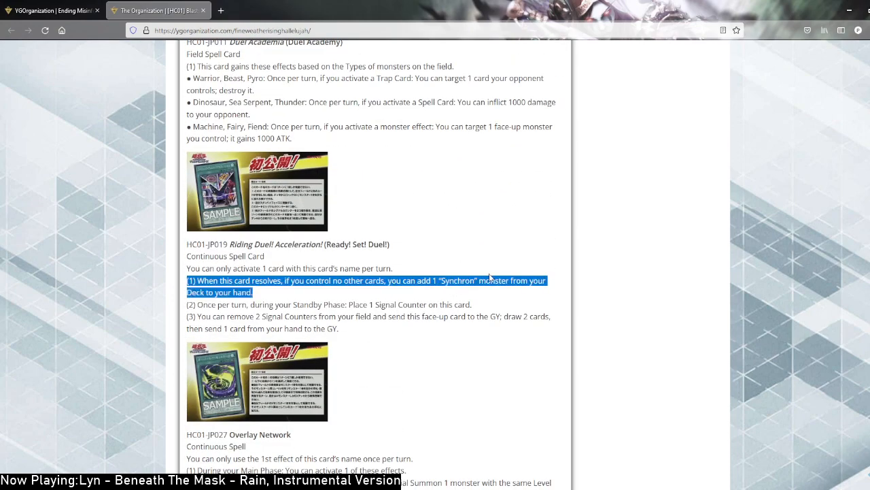
{"action": "left_click", "coordinate": [484, 261]}
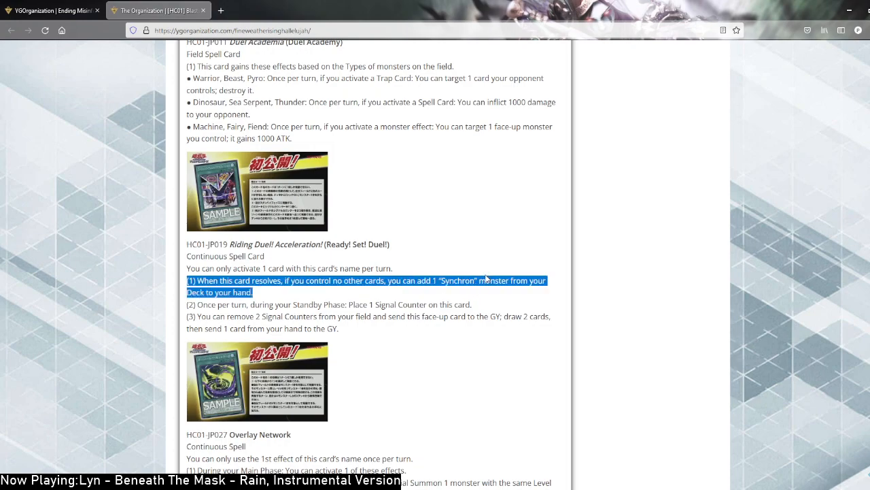
{"action": "mouse_move", "coordinate": [463, 275]}
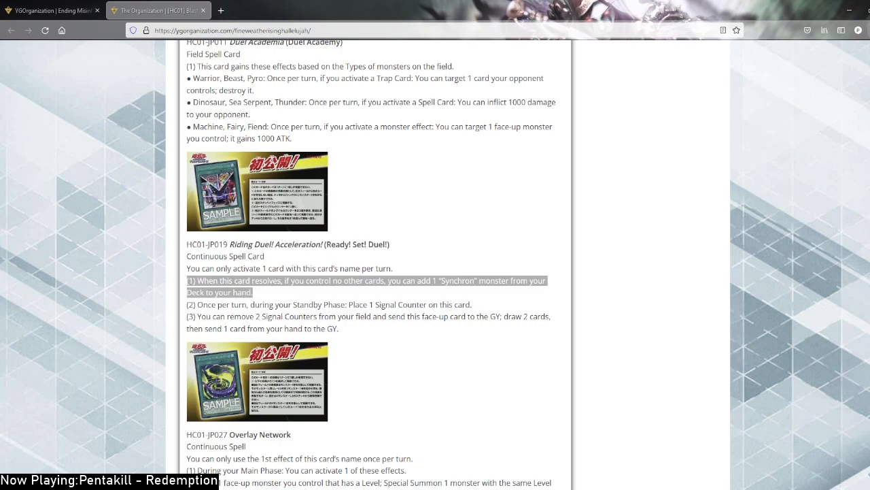
Search 'signal w' in a new tab and go to Signal Warrior's Yu-Gi-Oh! Wiki page
{"action": "left_click", "coordinate": [221, 11]}
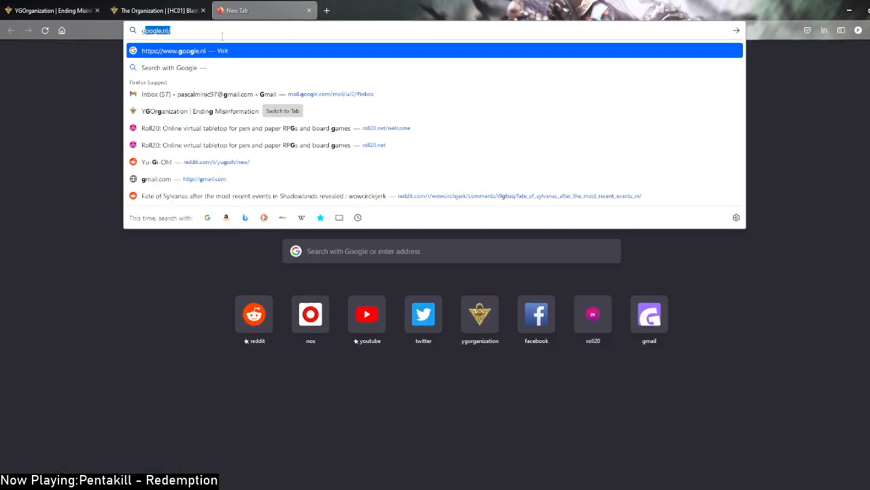
{"action": "type", "text": "signal warrior"}
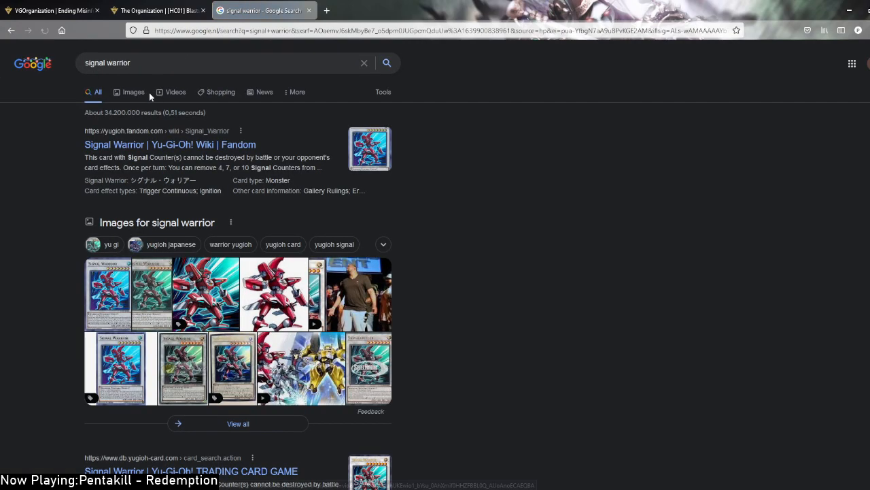
{"action": "left_click", "coordinate": [169, 144]}
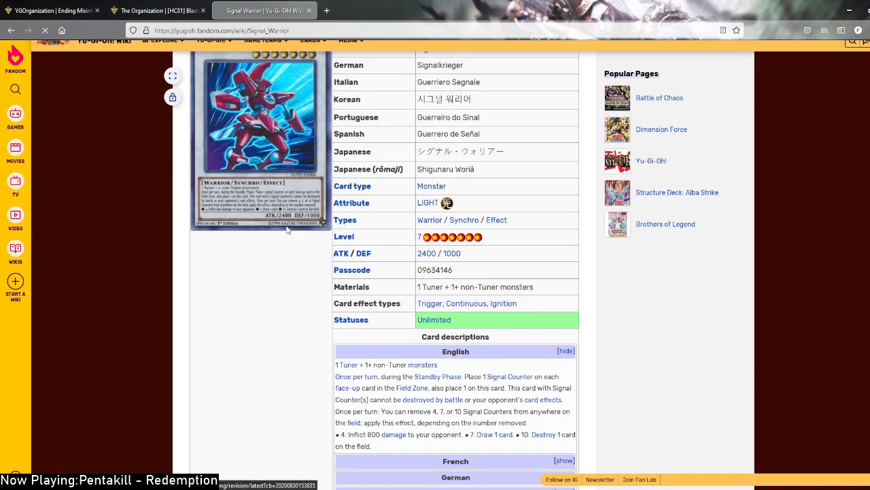
Highlight Signal Warrior's 7- and 10-counter draw and destroy effects in its card description
{"action": "scroll", "scroll_direction": "down", "scroll_amount": 3}
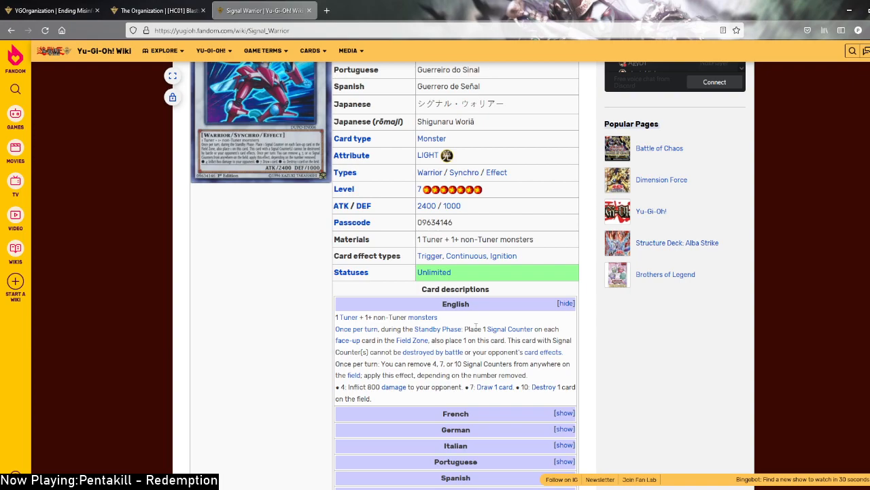
{"action": "scroll", "scroll_direction": "down", "scroll_amount": 3}
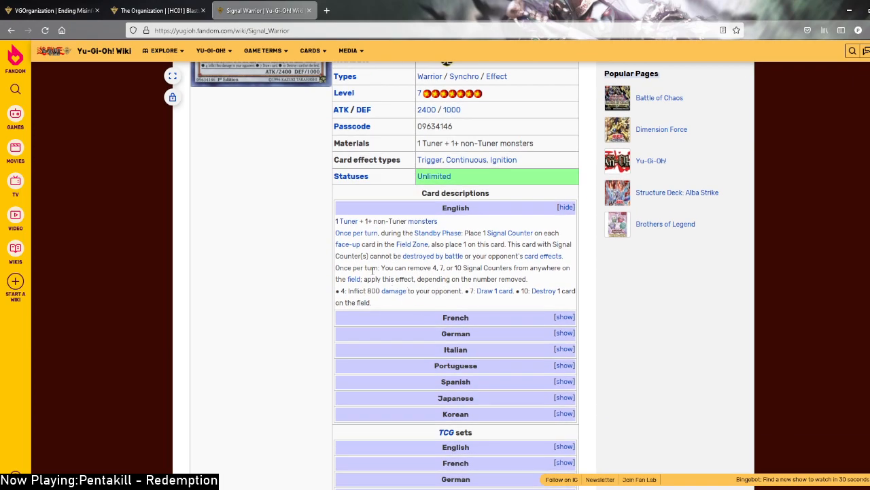
{"action": "left_click_drag", "start_coordinate": [375, 267], "coordinate": [373, 302]}
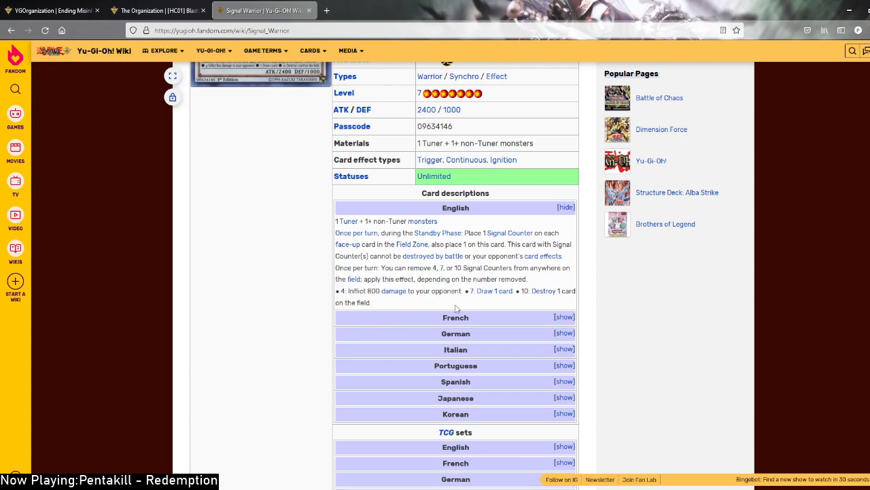
{"action": "left_click_drag", "start_coordinate": [469, 291], "coordinate": [370, 302]}
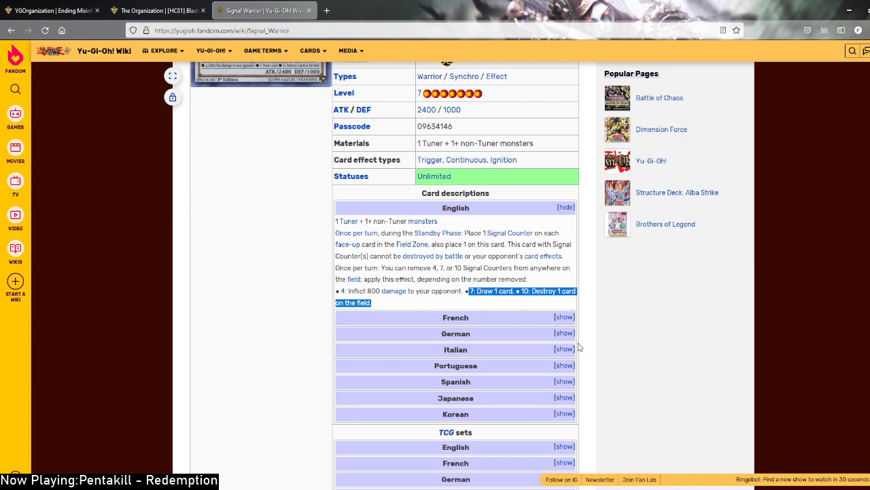
{"action": "mouse_move", "coordinate": [574, 282]}
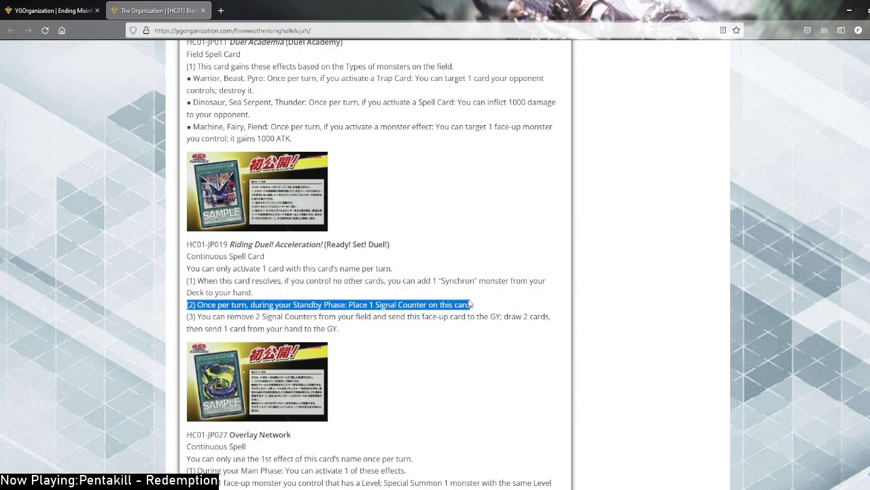
Highlight Overlay Network's activation limit and first effect, then view its full-size card image
{"action": "left_click", "coordinate": [469, 303]}
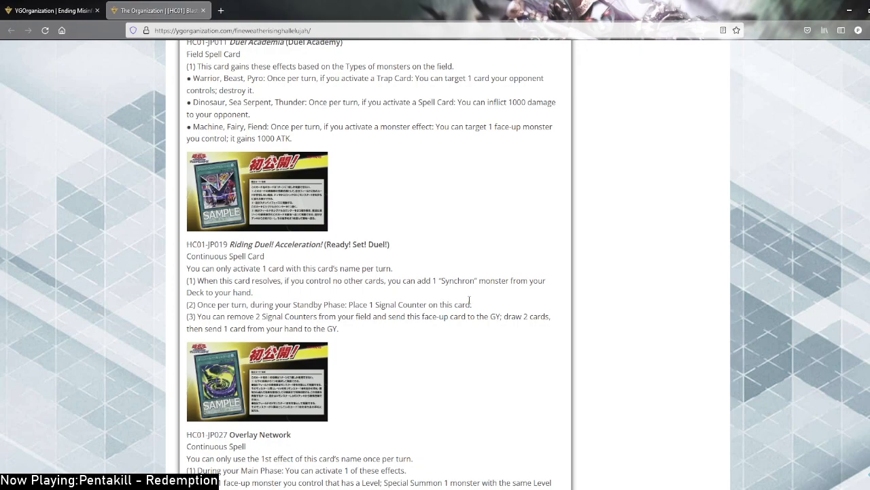
{"action": "mouse_move", "coordinate": [438, 327]}
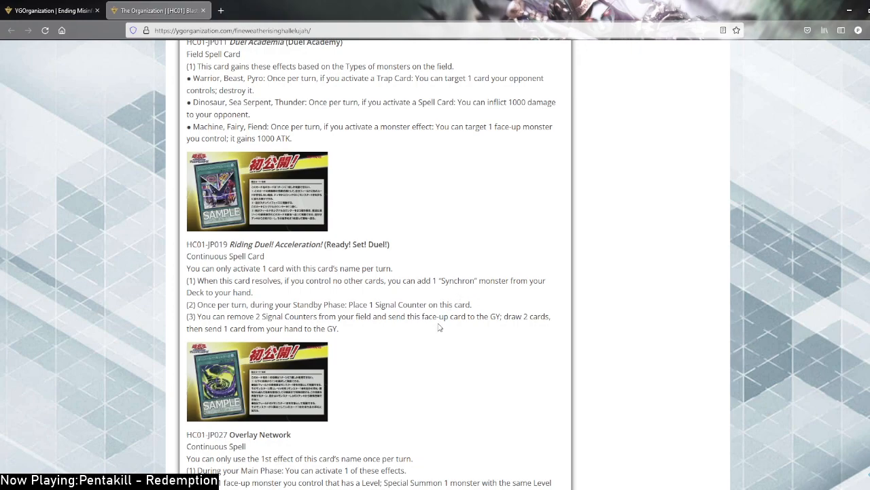
{"action": "left_click_drag", "start_coordinate": [206, 315], "coordinate": [340, 328]}
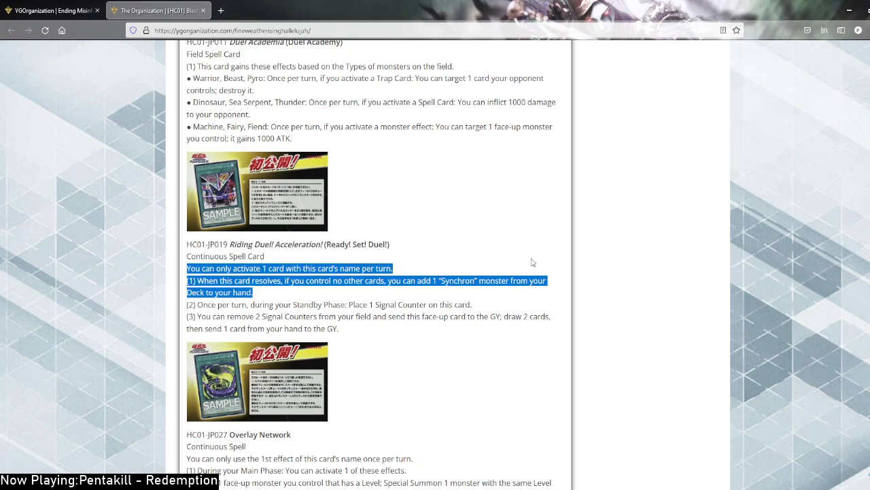
{"action": "mouse_move", "coordinate": [524, 264]}
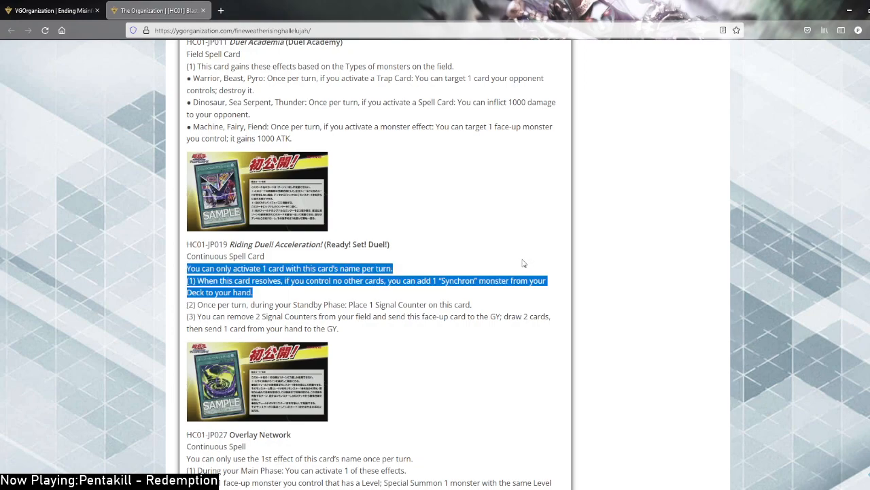
{"action": "left_click", "coordinate": [503, 261]}
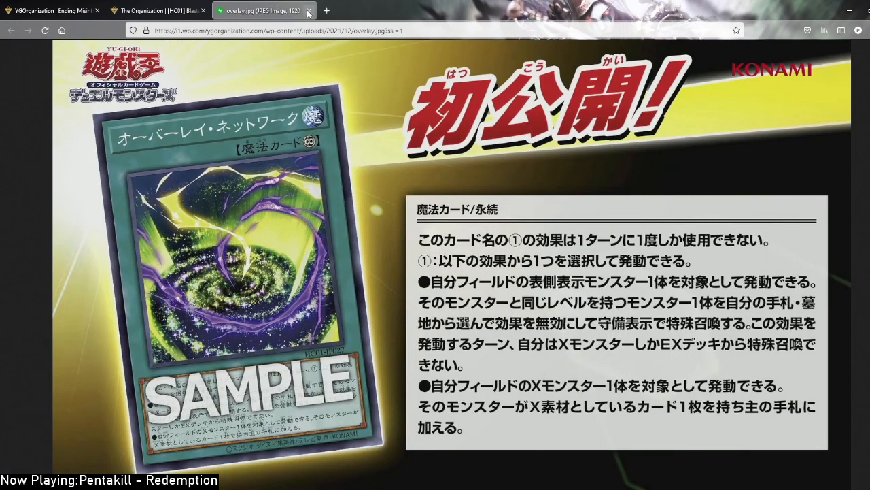
Return to the article and highlight Overlay Network's Xyz effect adding an attached card to hand
{"action": "left_click", "coordinate": [307, 11]}
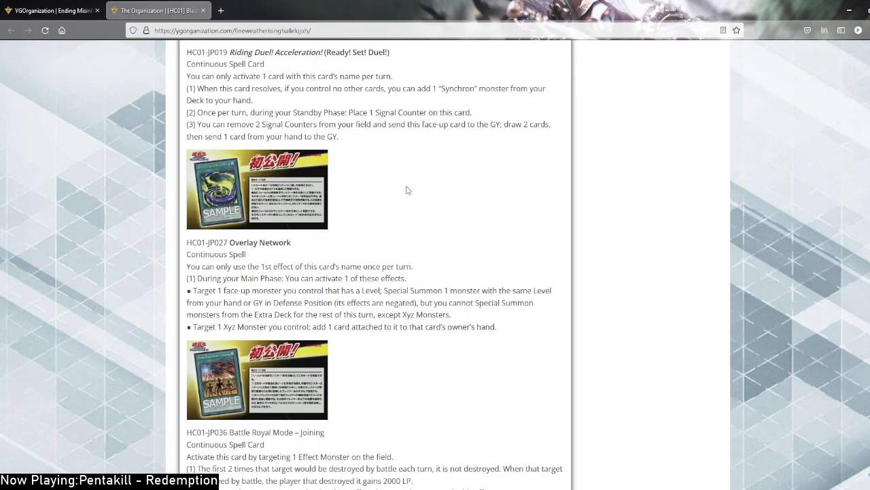
{"action": "mouse_move", "coordinate": [334, 149]}
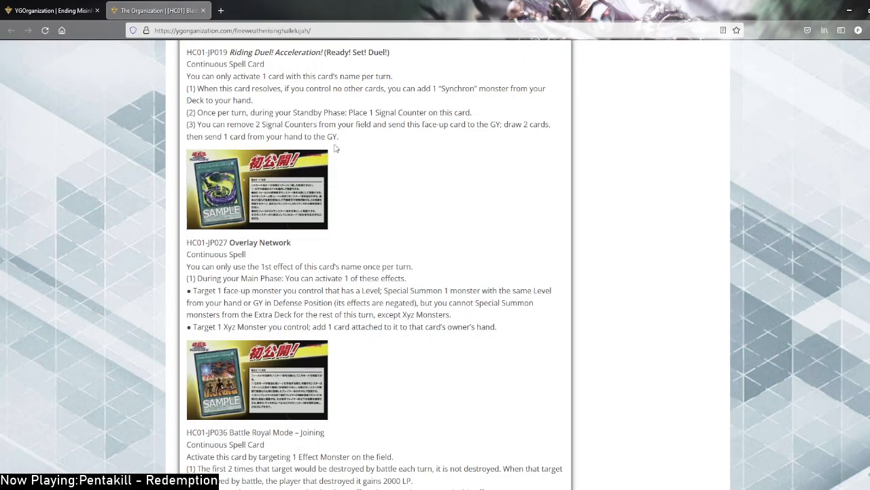
{"action": "scroll", "scroll_direction": "down", "scroll_amount": 3}
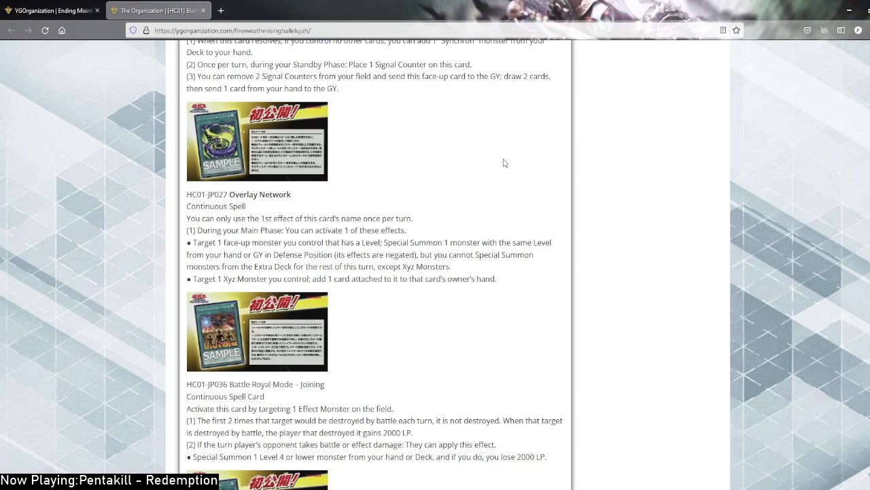
{"action": "mouse_move", "coordinate": [508, 272]}
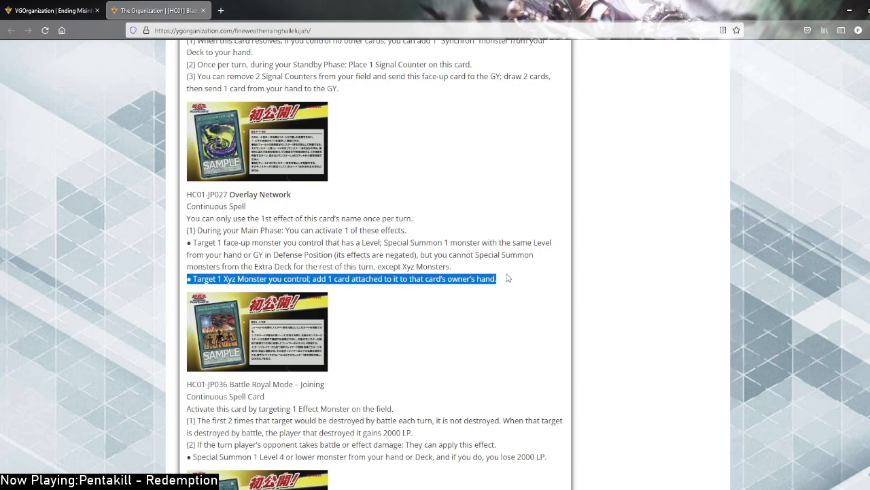
{"action": "left_click", "coordinate": [515, 264]}
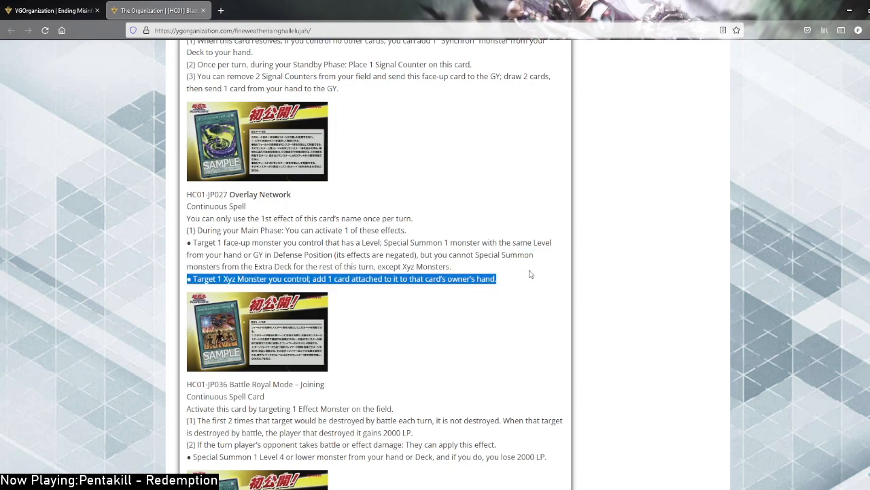
{"action": "scroll", "scroll_direction": "down", "scroll_amount": 3}
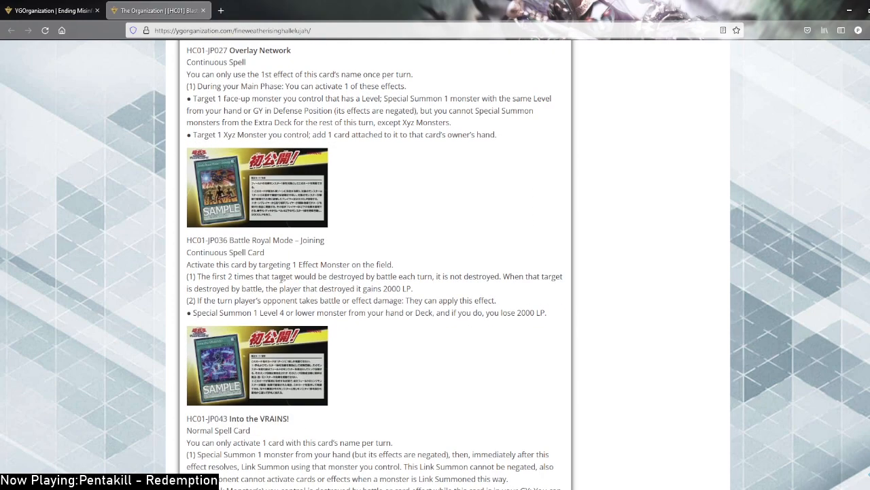
{"action": "left_click", "coordinate": [255, 365]}
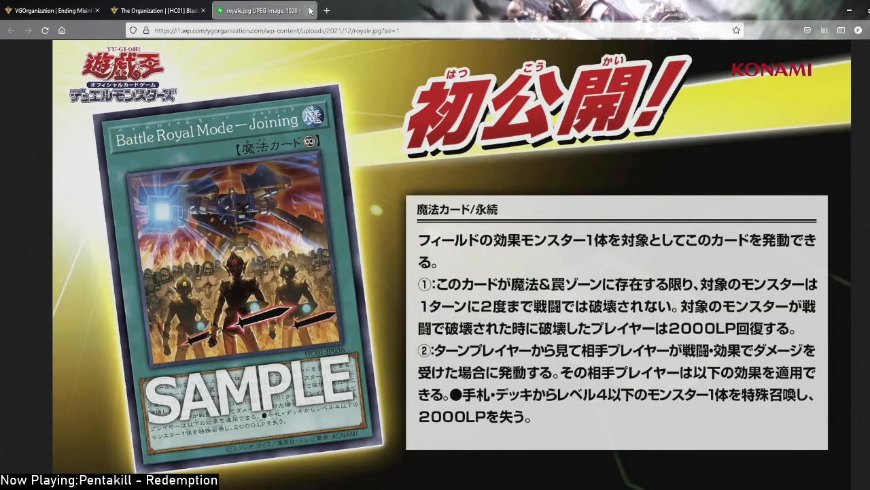
{"action": "mouse_move", "coordinate": [311, 11]}
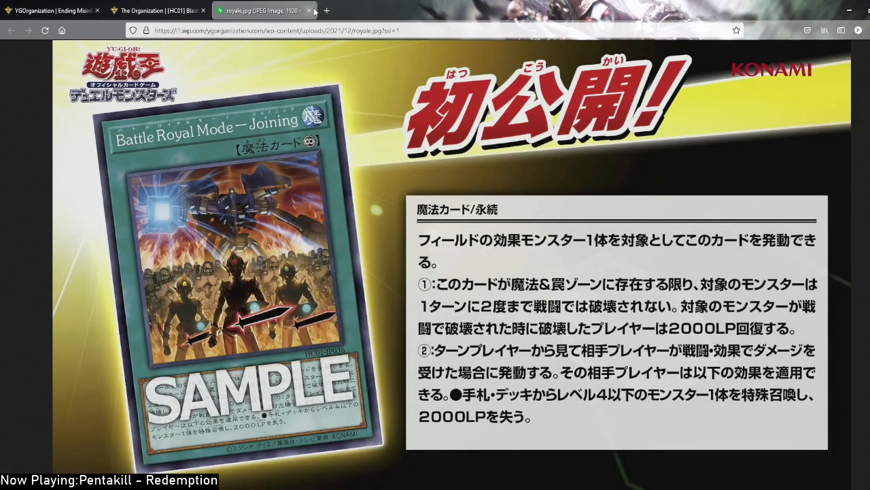
{"action": "left_click", "coordinate": [308, 11]}
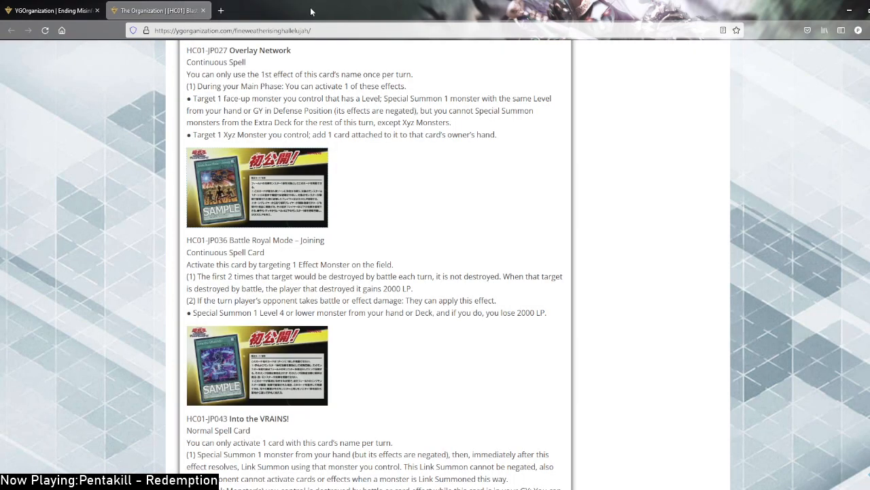
{"action": "mouse_move", "coordinate": [310, 13]}
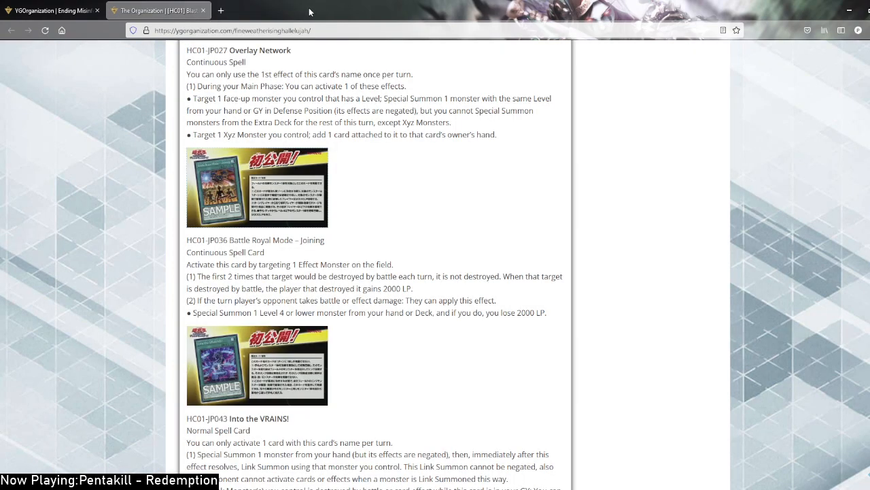
{"action": "mouse_move", "coordinate": [397, 272]}
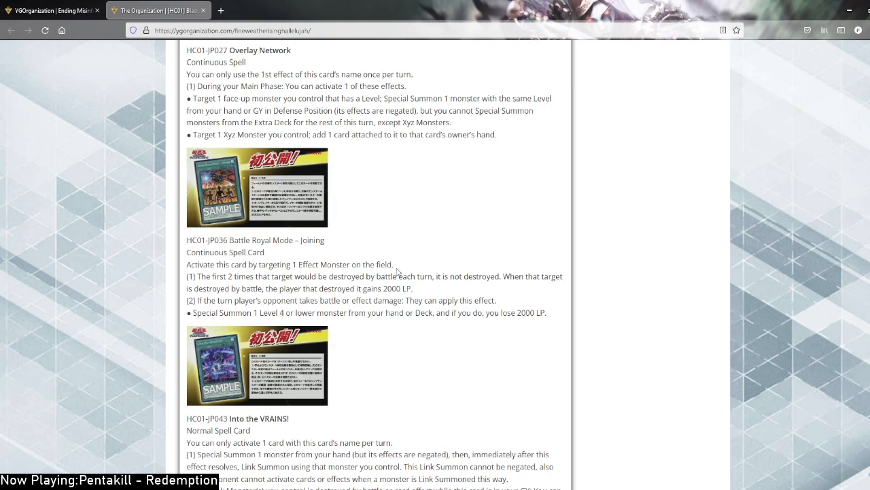
{"action": "mouse_move", "coordinate": [406, 261]}
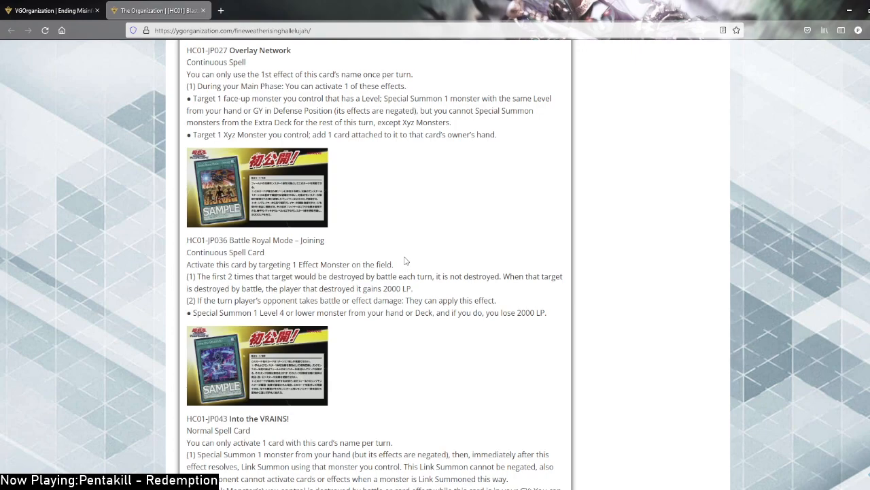
{"action": "scroll", "scroll_direction": "down", "scroll_amount": 3}
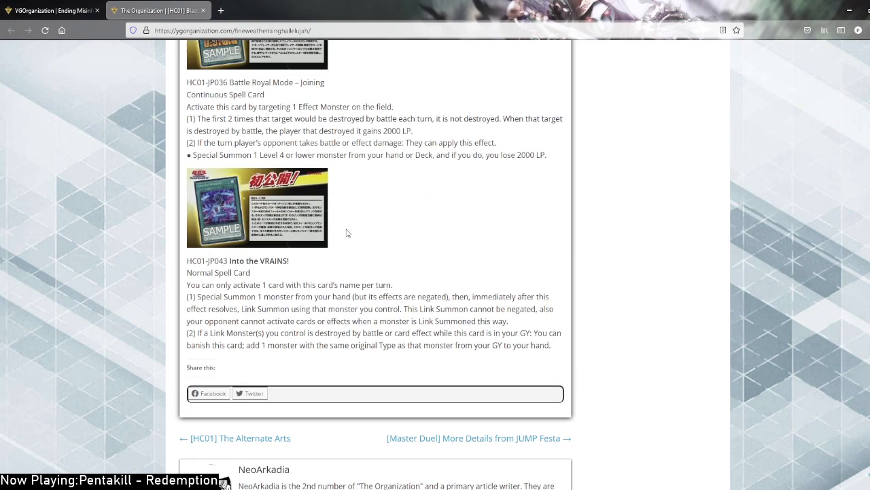
{"action": "left_click", "coordinate": [257, 206]}
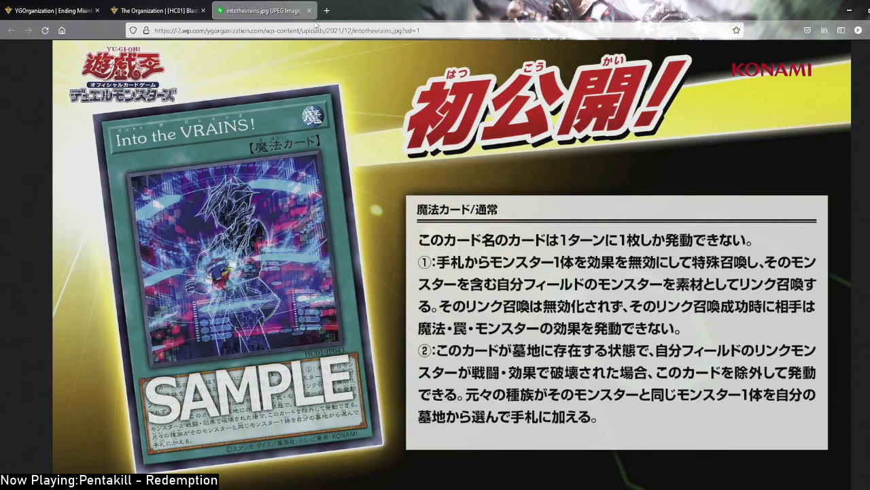
{"action": "mouse_move", "coordinate": [265, 196]}
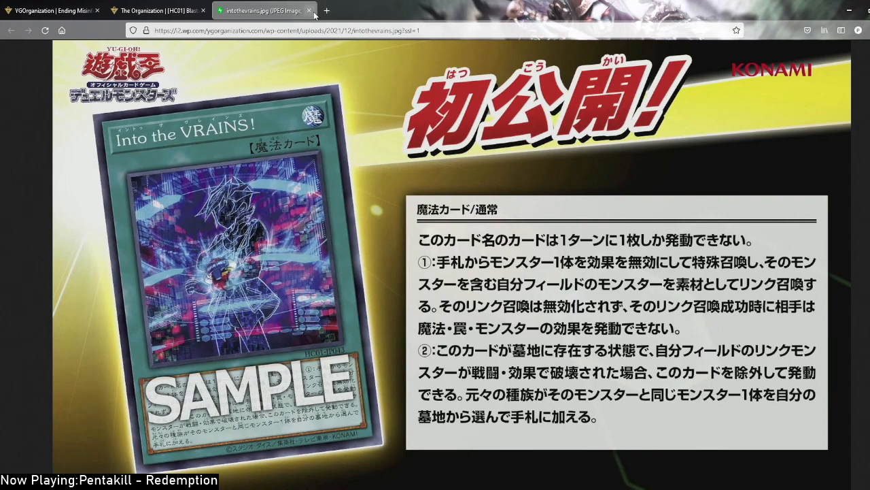
{"action": "left_click", "coordinate": [309, 10]}
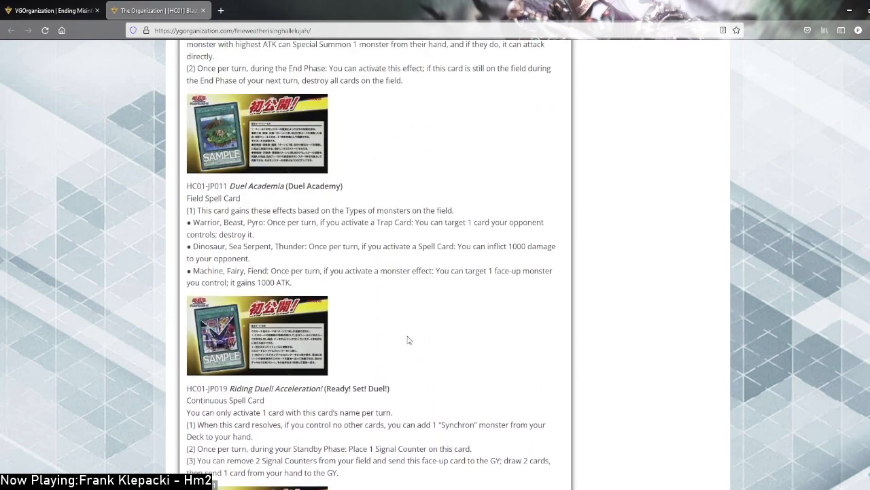
Highlight Duel Academia's Pyro effect destroying an opponent's card when a Trap Card activates
{"action": "scroll", "scroll_direction": "down", "scroll_amount": 3}
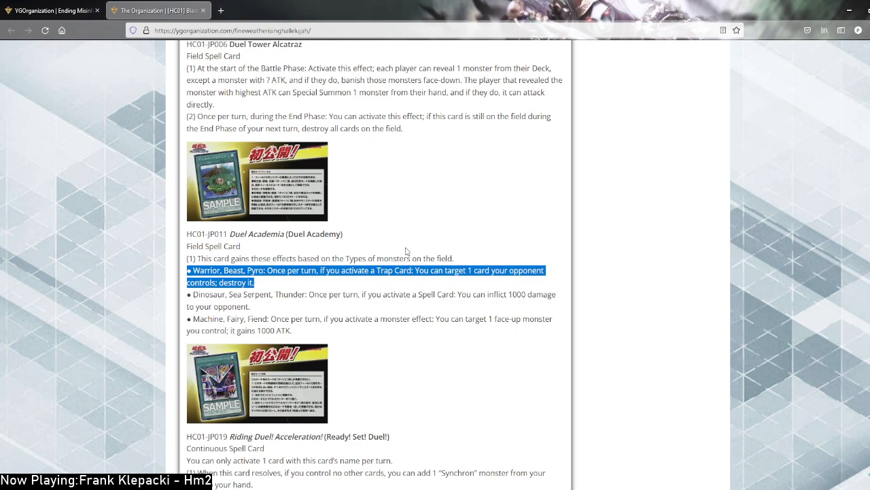
{"action": "scroll", "scroll_direction": "up", "scroll_amount": 3}
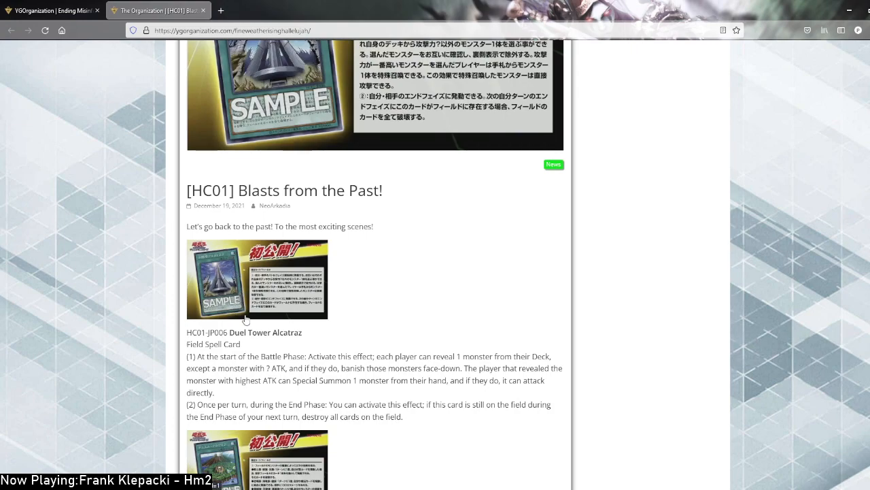
{"action": "scroll", "scroll_direction": "down", "scroll_amount": 3}
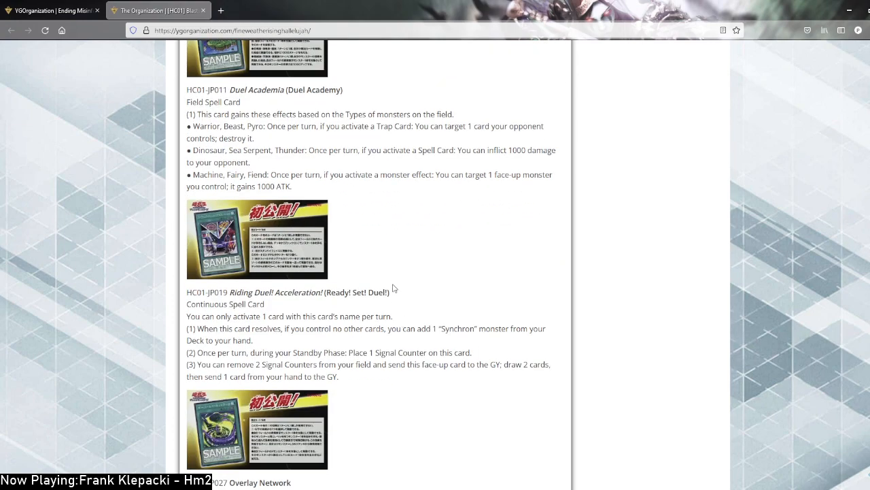
{"action": "scroll", "scroll_direction": "down", "scroll_amount": 3}
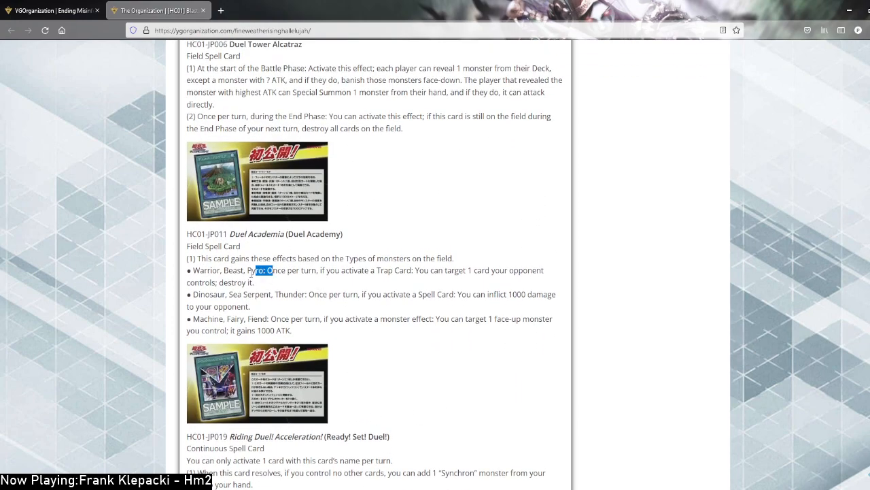
{"action": "left_click_drag", "start_coordinate": [258, 269], "coordinate": [251, 281]}
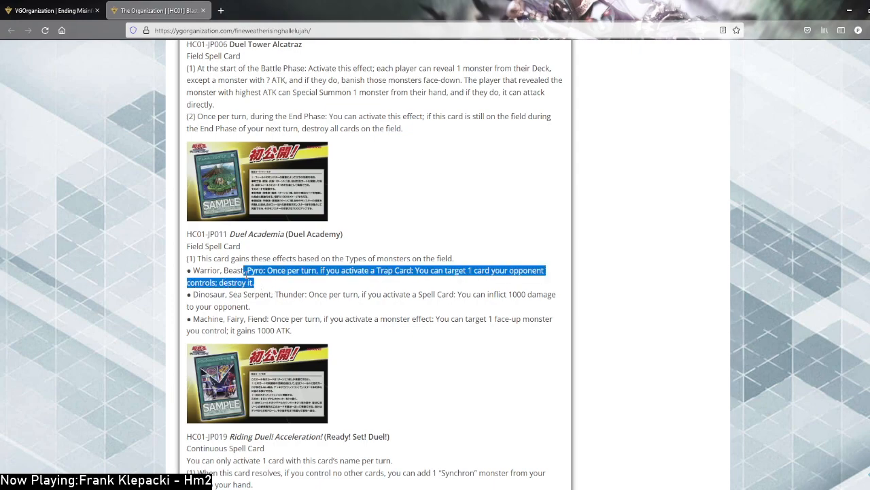